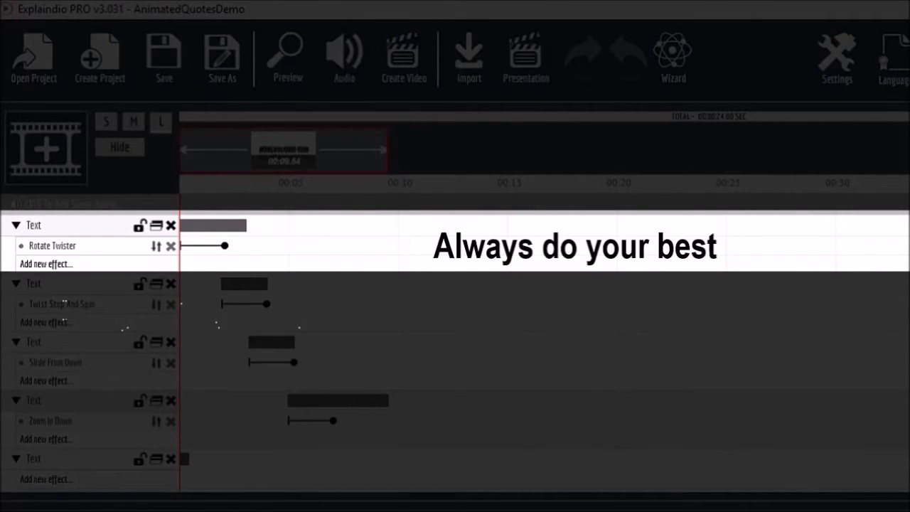
Step: Open a blank scene canvas from the Sketch Scene Panel
{"action": "left_click", "coordinate": [53, 245]}
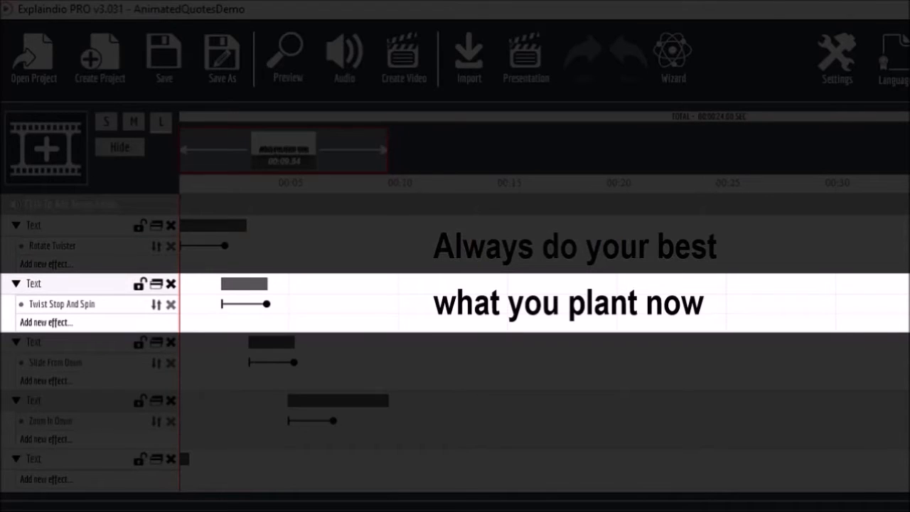
{"action": "left_click", "coordinate": [62, 303]}
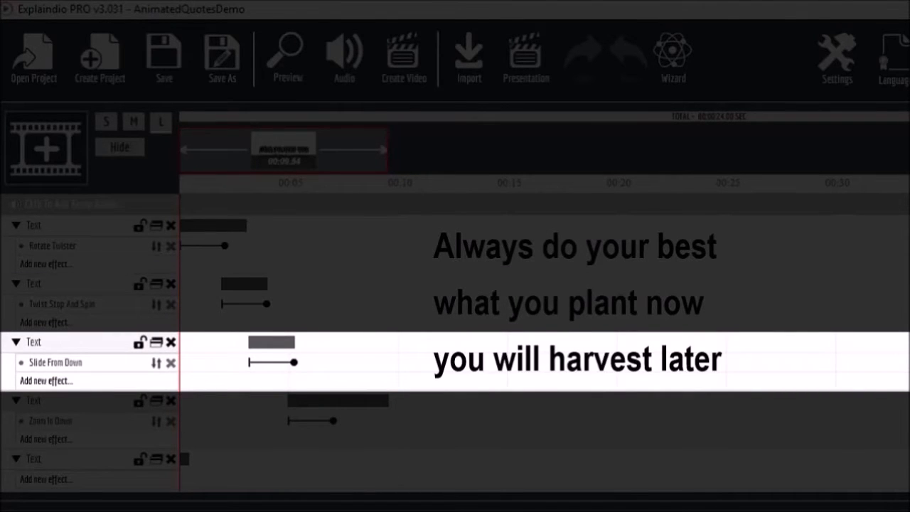
{"action": "left_click", "coordinate": [56, 362]}
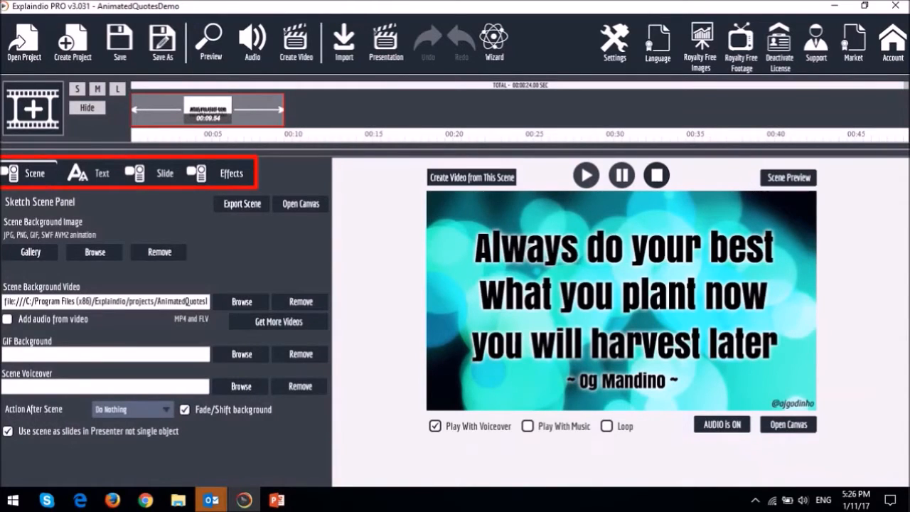
{"action": "left_click", "coordinate": [34, 173]}
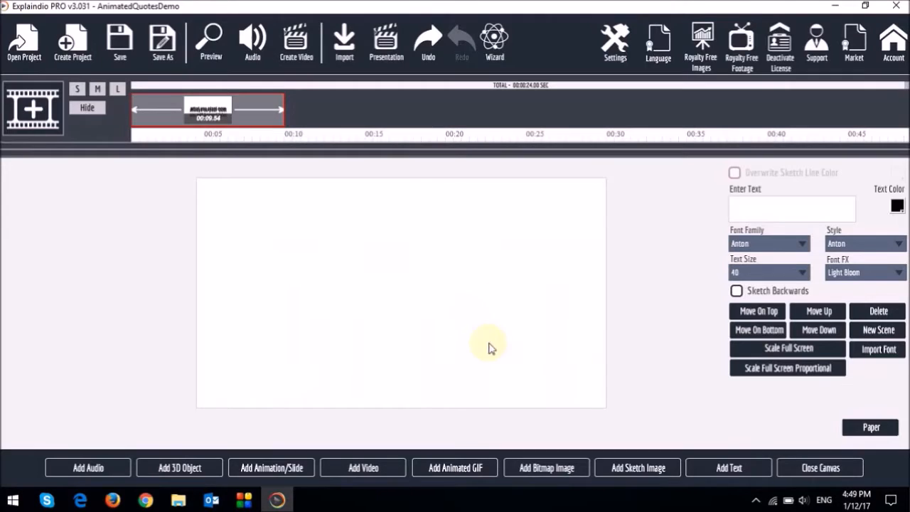
{"action": "mouse_move", "coordinate": [615, 377]}
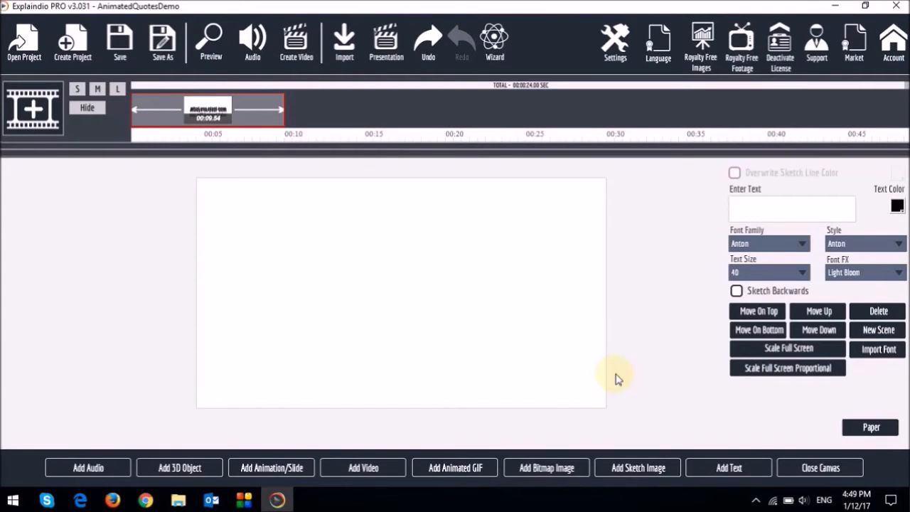
Step: Add a text line reading 'Always do your best' in the Anton font
{"action": "left_click", "coordinate": [729, 467]}
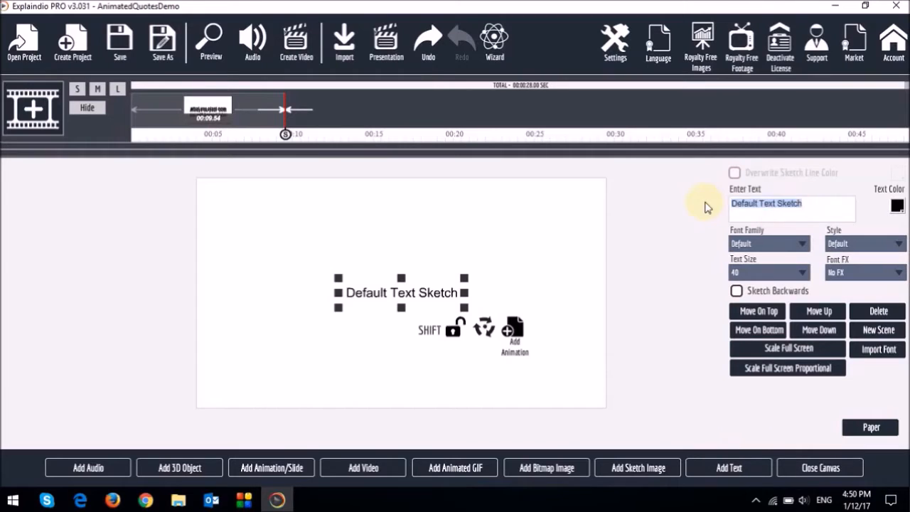
{"action": "type", "text": "Always do your best"}
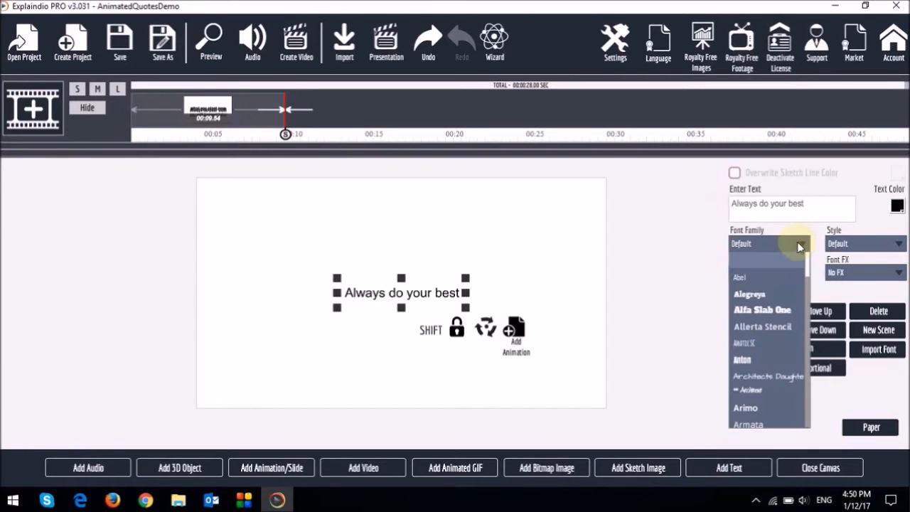
{"action": "left_click", "coordinate": [741, 359]}
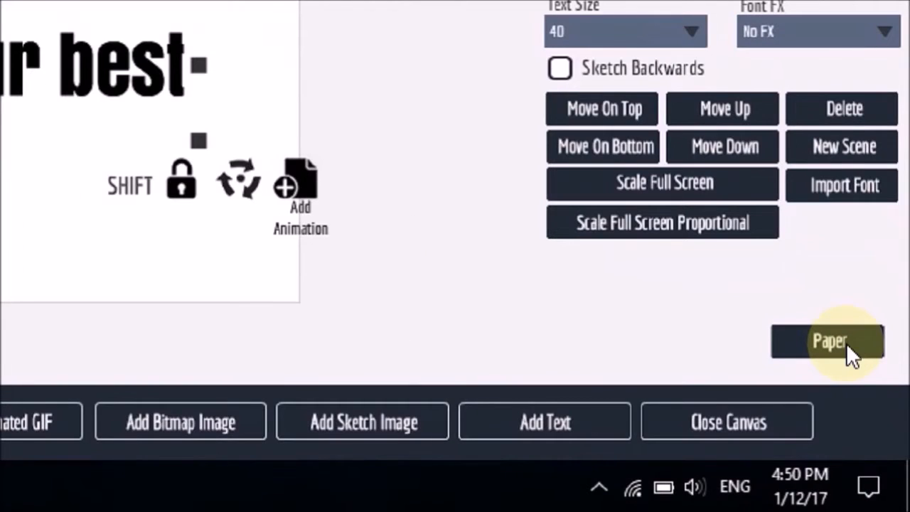
Step: Apply the EVC3GridNumbered_1920x1080.png texture as the canvas background
{"action": "left_click", "coordinate": [829, 341]}
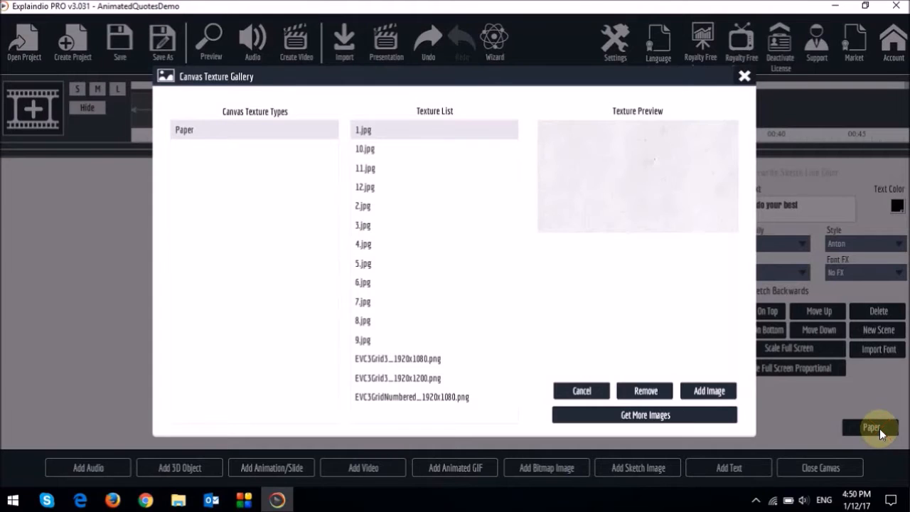
{"action": "left_click", "coordinate": [412, 397]}
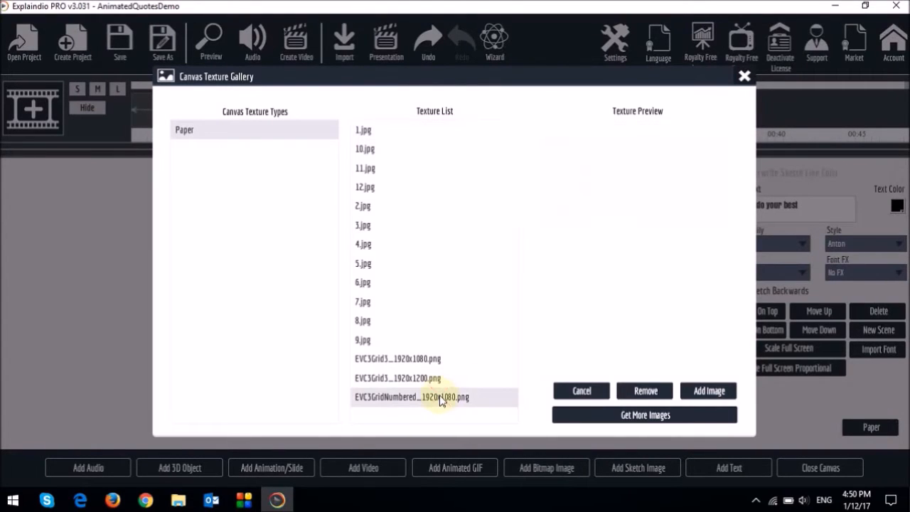
{"action": "left_click", "coordinate": [412, 397]}
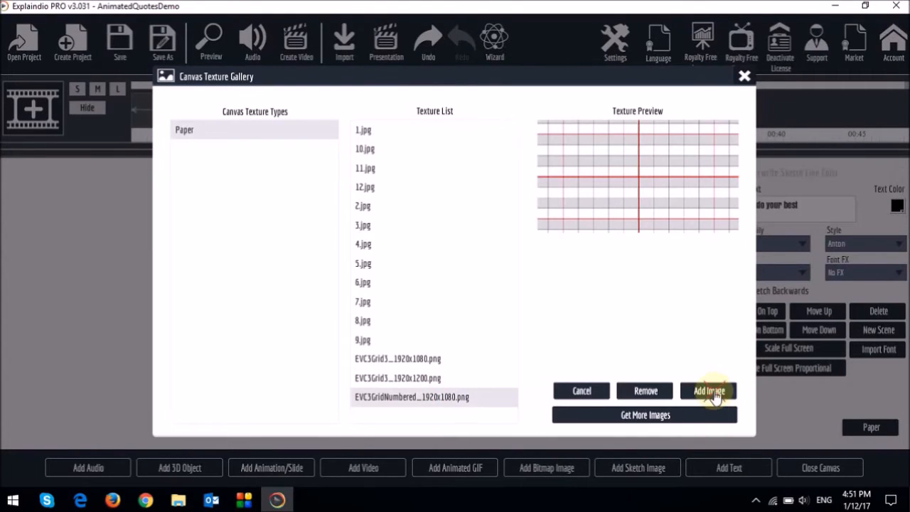
{"action": "left_click", "coordinate": [707, 390]}
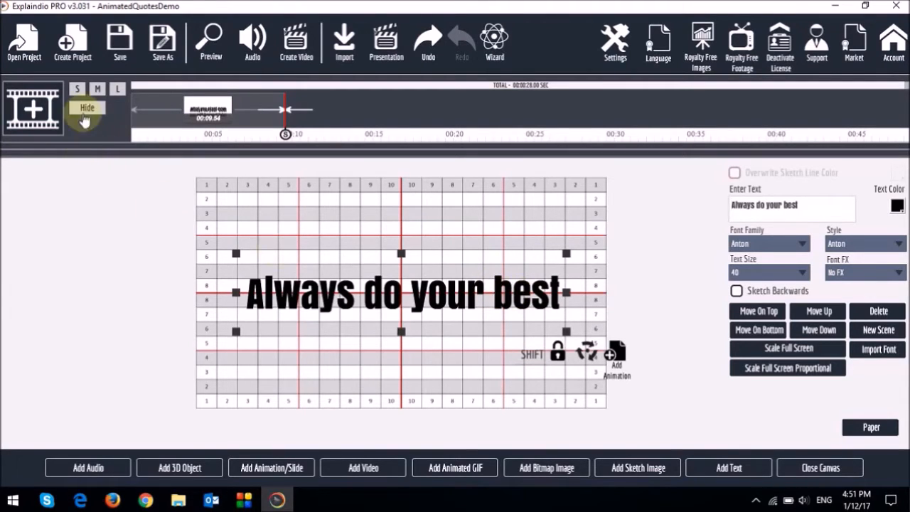
Step: Show the layer timeline and duplicate the Text layer twice, giving three copies
{"action": "left_click", "coordinate": [86, 108]}
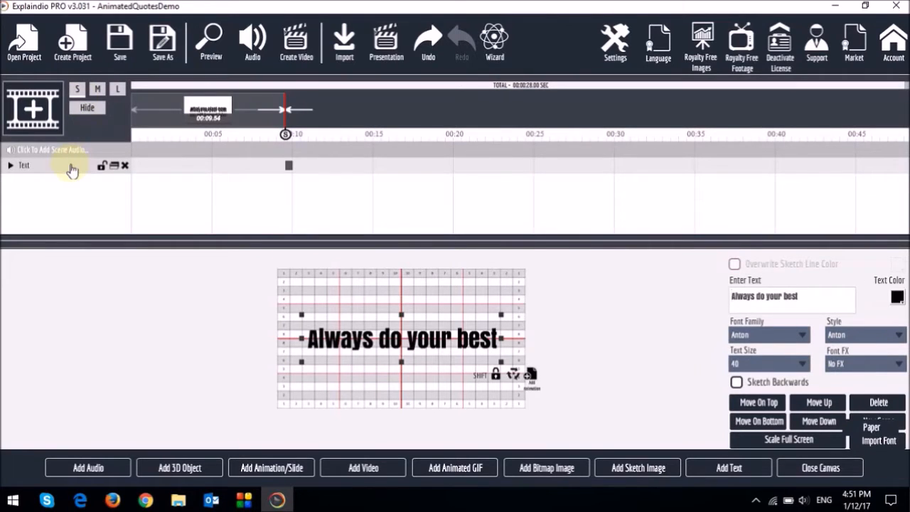
{"action": "mouse_move", "coordinate": [87, 174]}
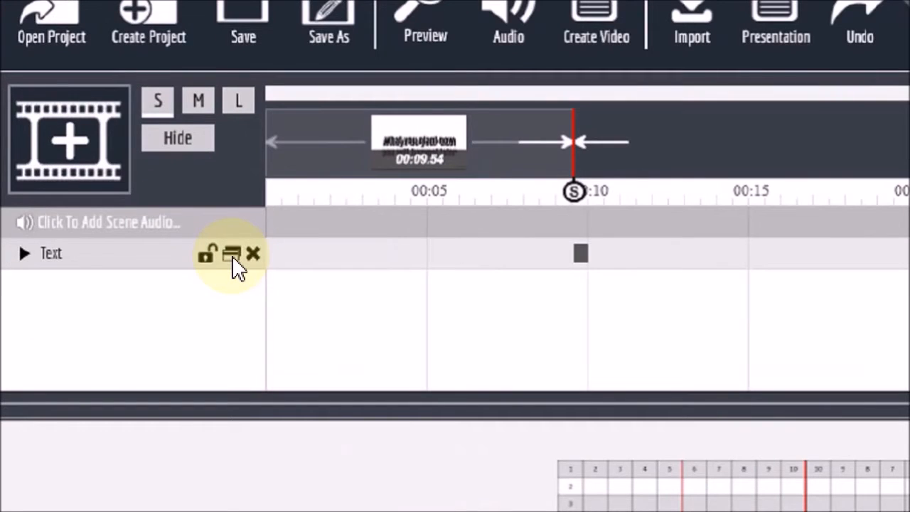
{"action": "left_click", "coordinate": [232, 254]}
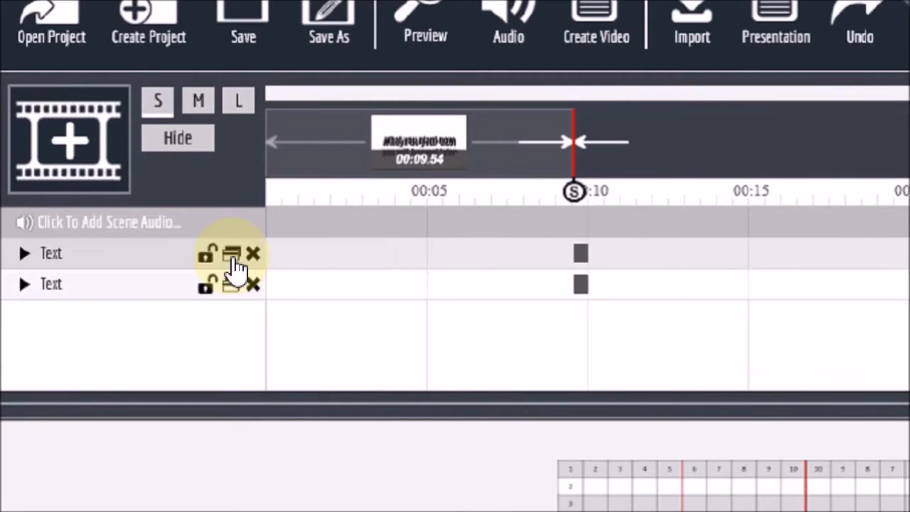
{"action": "mouse_move", "coordinate": [170, 295]}
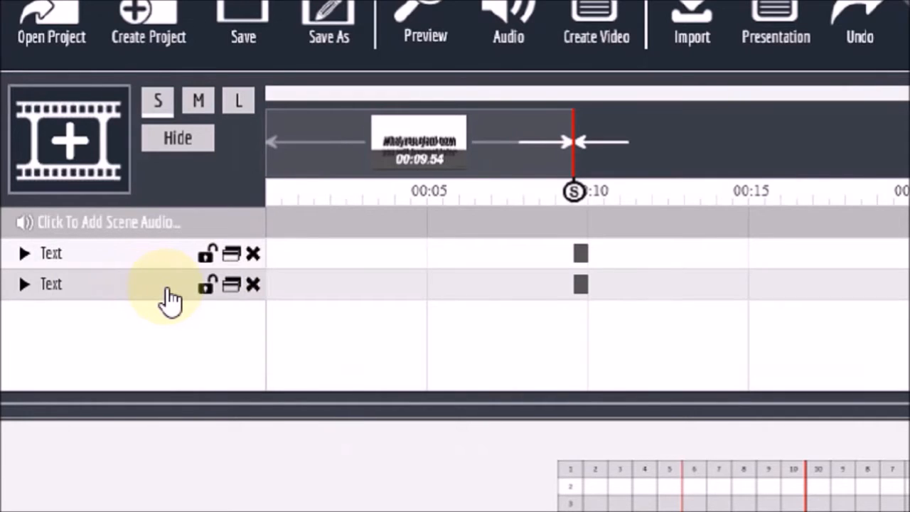
{"action": "mouse_move", "coordinate": [234, 291]}
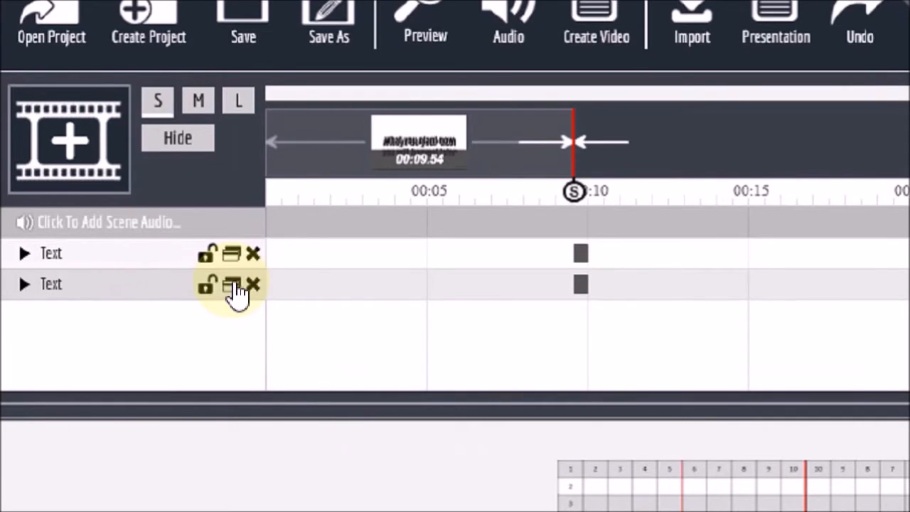
{"action": "left_click", "coordinate": [232, 284]}
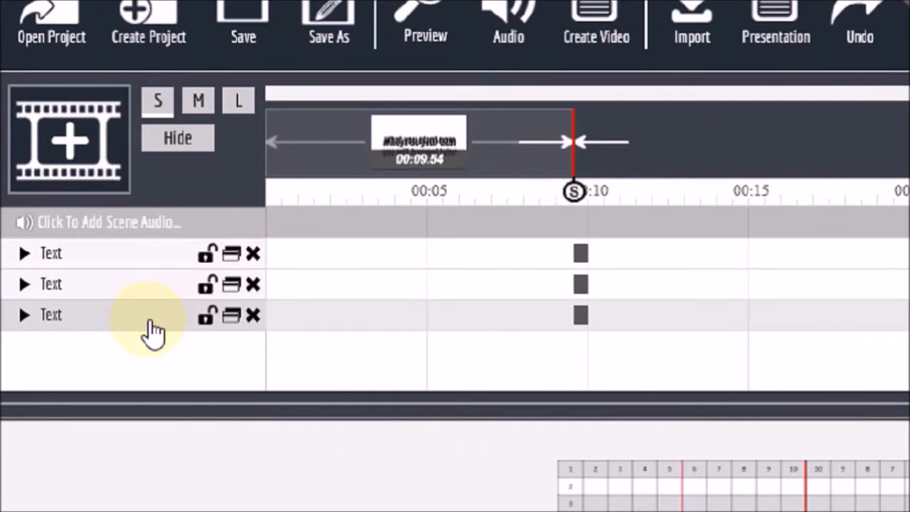
{"action": "left_click", "coordinate": [51, 315]}
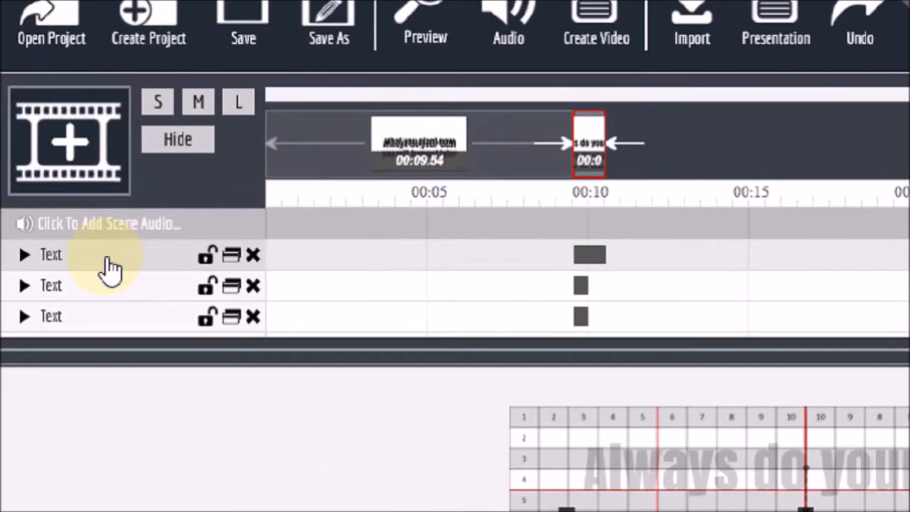
Step: Add the Rotate Twister animation preset to the first Text layer
{"action": "left_click", "coordinate": [23, 254]}
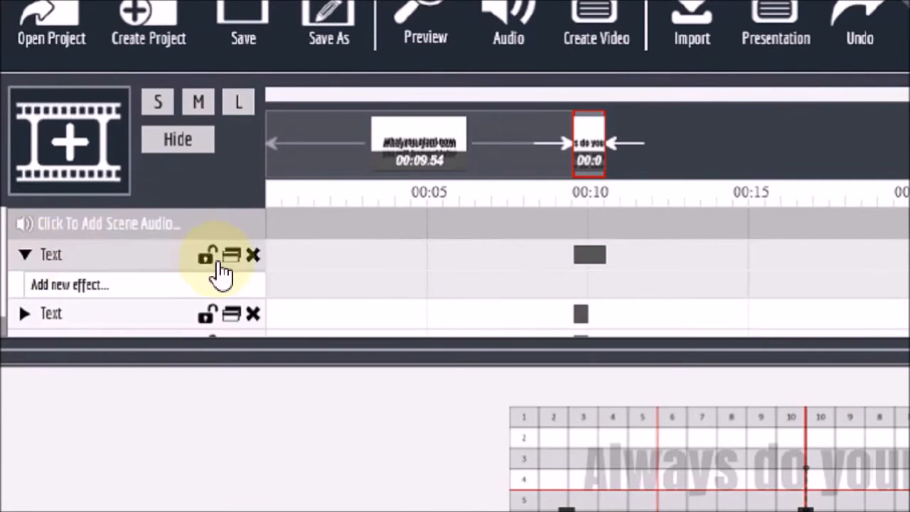
{"action": "left_click", "coordinate": [69, 284]}
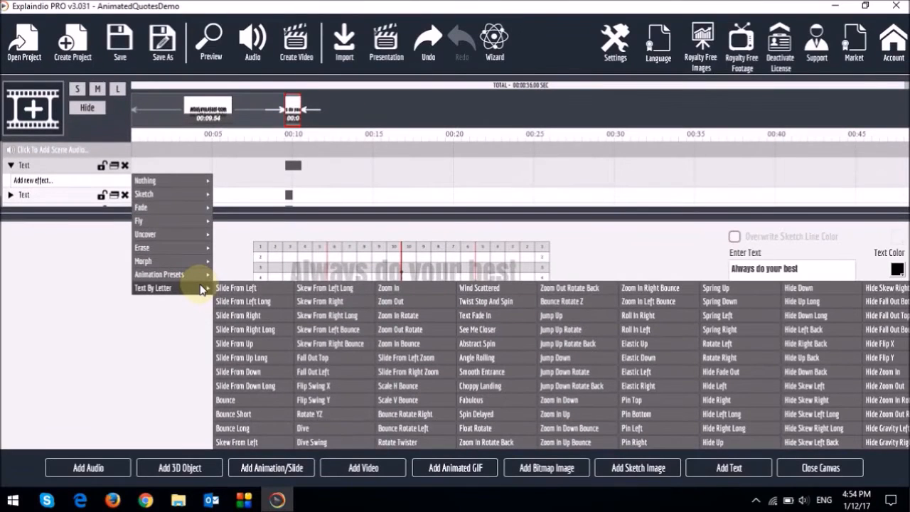
{"action": "mouse_move", "coordinate": [217, 297]}
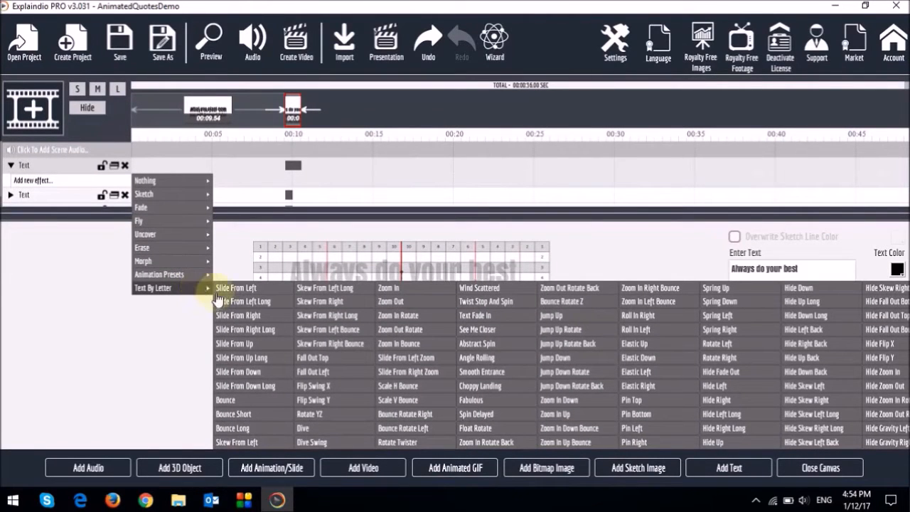
{"action": "left_click", "coordinate": [397, 441]}
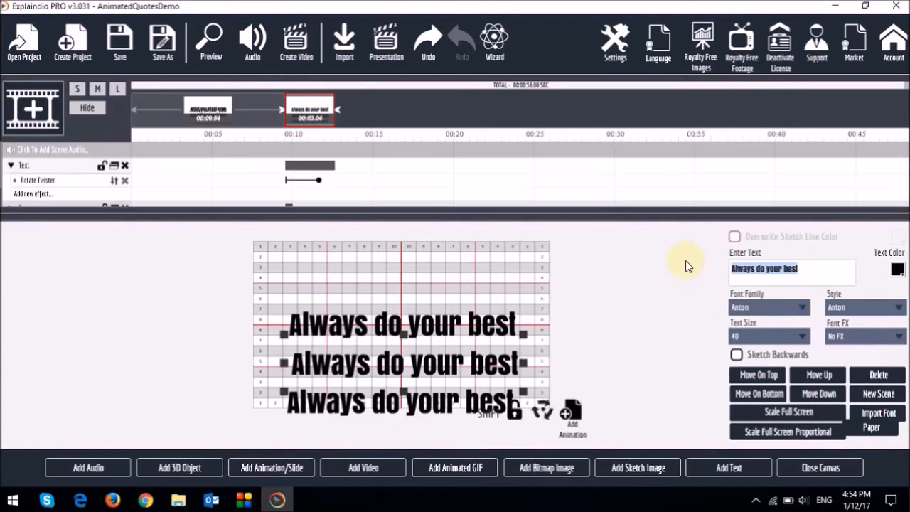
Step: Retype copies as 'what you plant now', 'you will harvet later'; add '~ Og Mandino ~'
{"action": "type", "text": "what you plant now"}
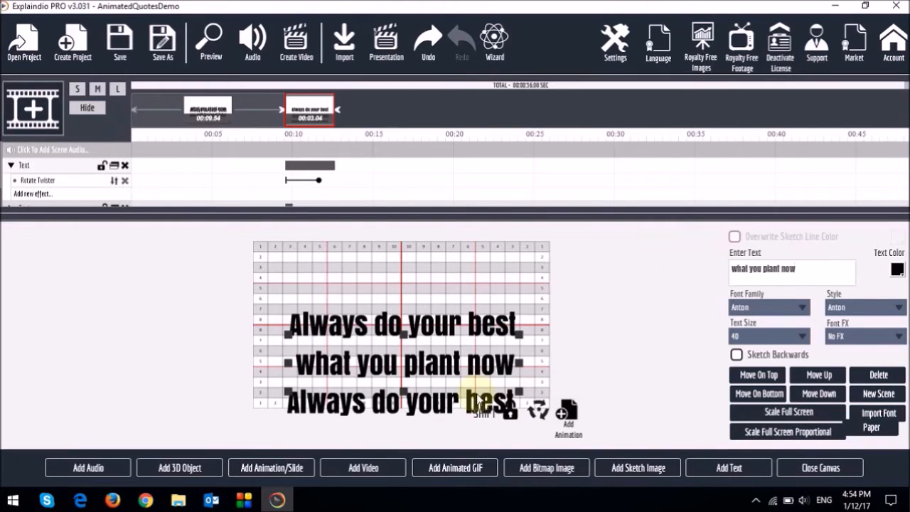
{"action": "type", "text": "you will harvet later"}
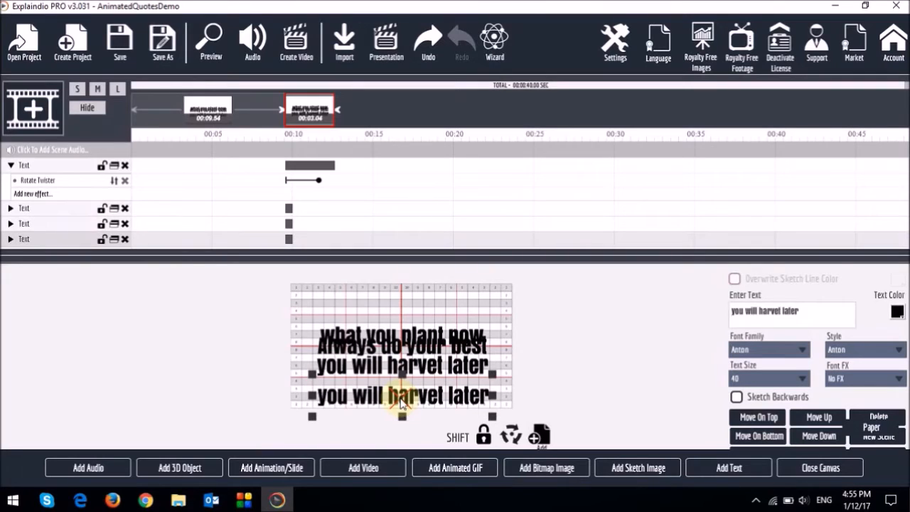
{"action": "type", "text": "Og Mandino ~"}
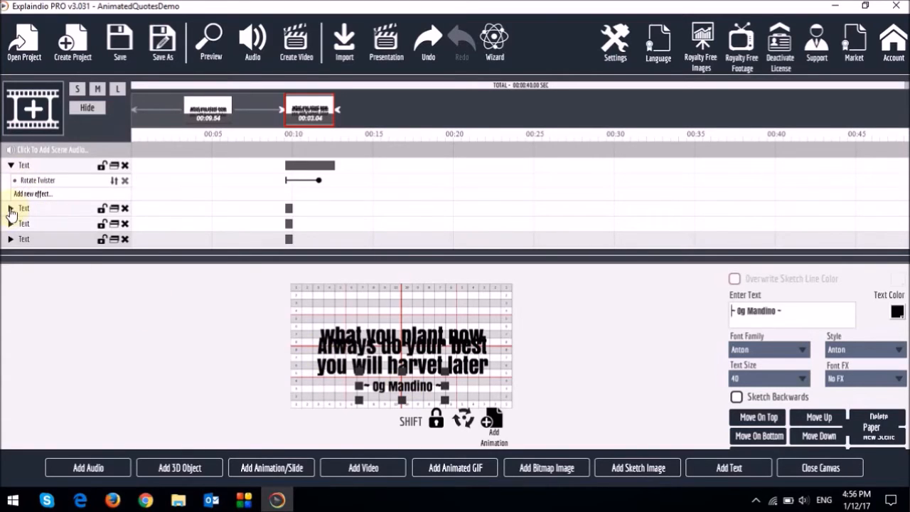
Step: Animate remaining lines with Twist Stop And Spin, Slide From Down and Zoom In Down
{"action": "left_click", "coordinate": [11, 207]}
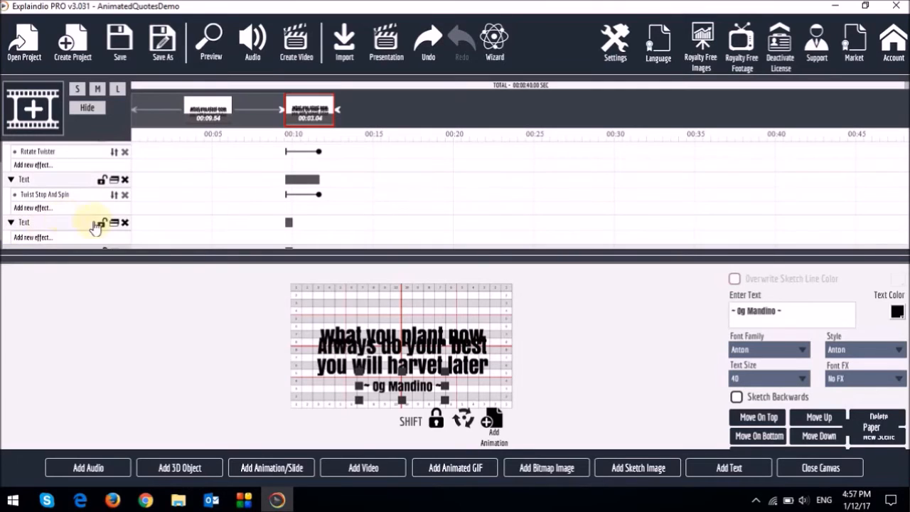
{"action": "left_click", "coordinate": [32, 225]}
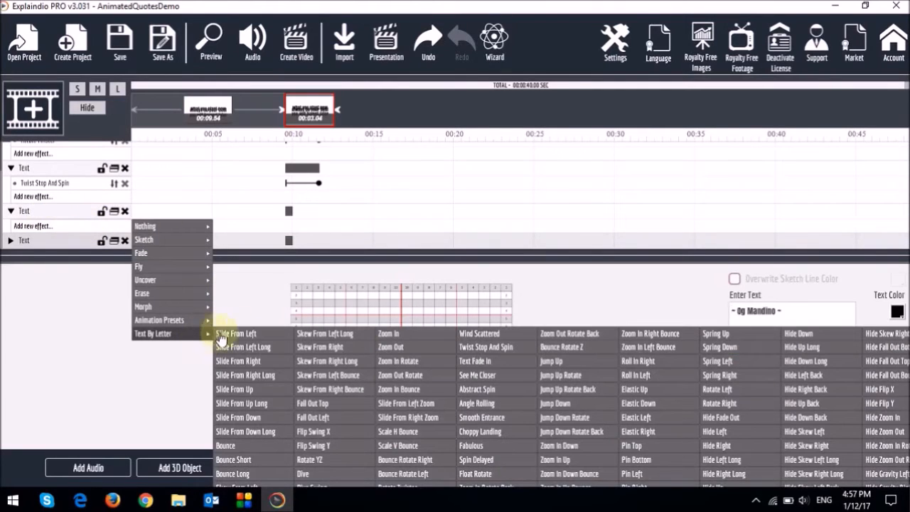
{"action": "left_click", "coordinate": [238, 417]}
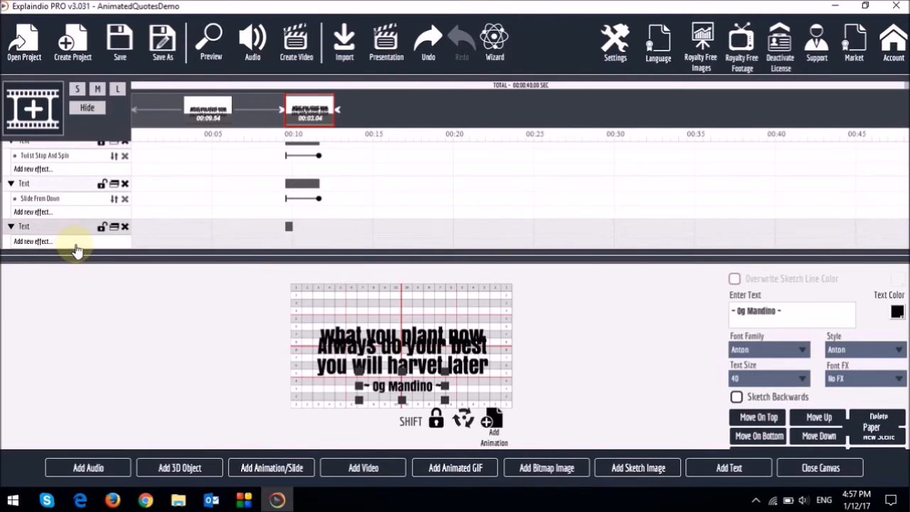
{"action": "left_click", "coordinate": [33, 241]}
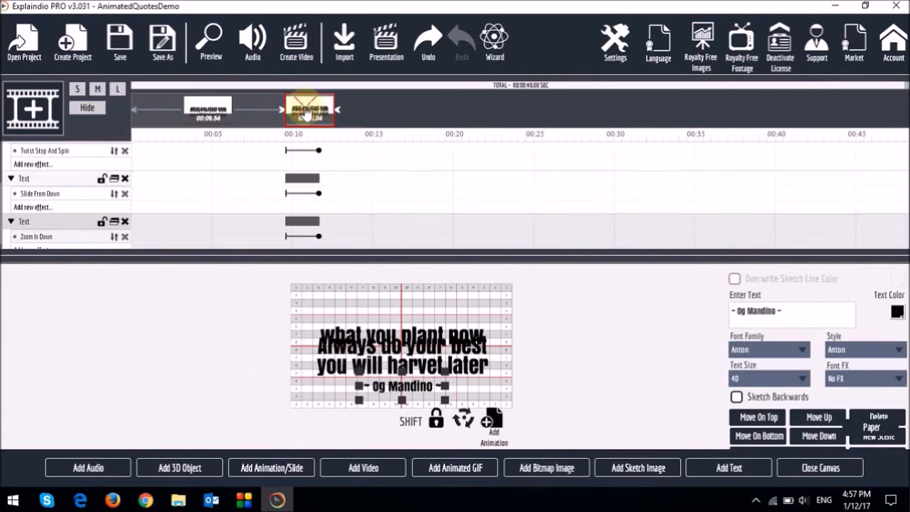
{"action": "left_click", "coordinate": [155, 109]}
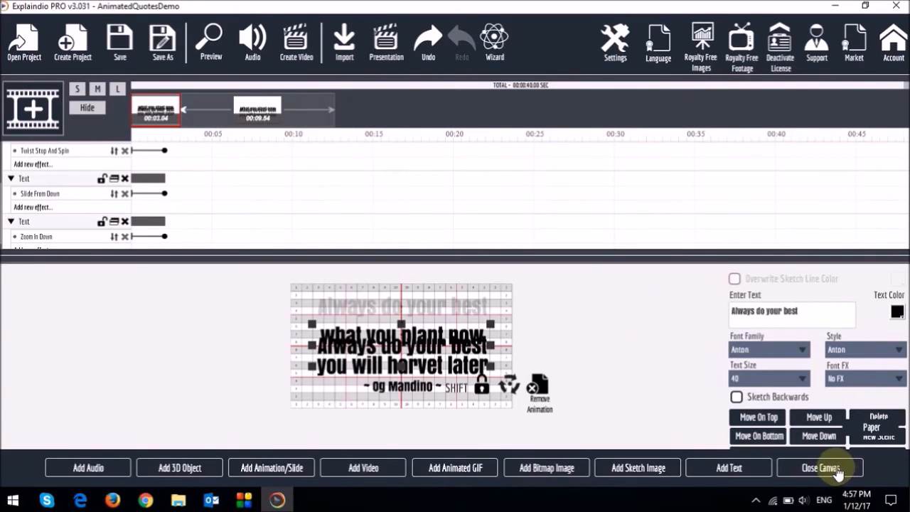
Step: Close the canvas, offset the Text layer bars in time, and play Scene Preview
{"action": "left_click", "coordinate": [818, 467]}
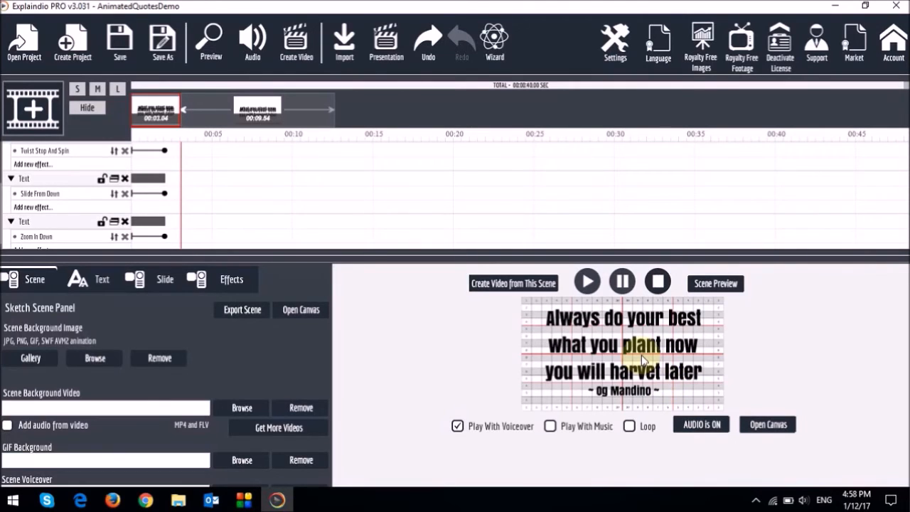
{"action": "mouse_move", "coordinate": [637, 353]}
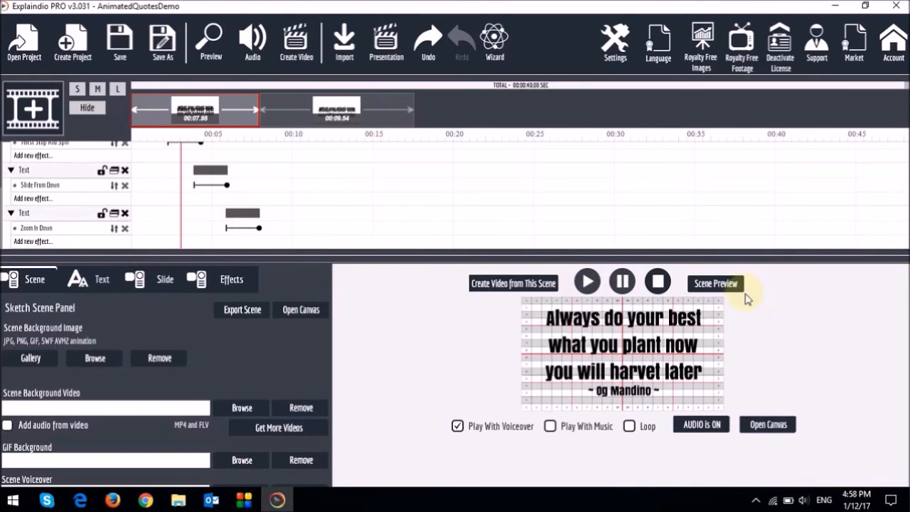
{"action": "left_click", "coordinate": [715, 283]}
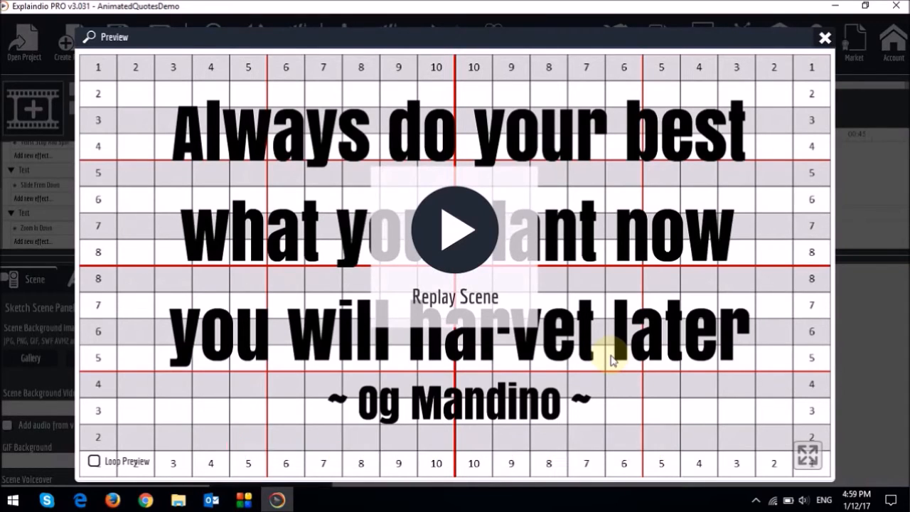
Step: Replay the animated quote preview in the Preview window
{"action": "left_click", "coordinate": [823, 37]}
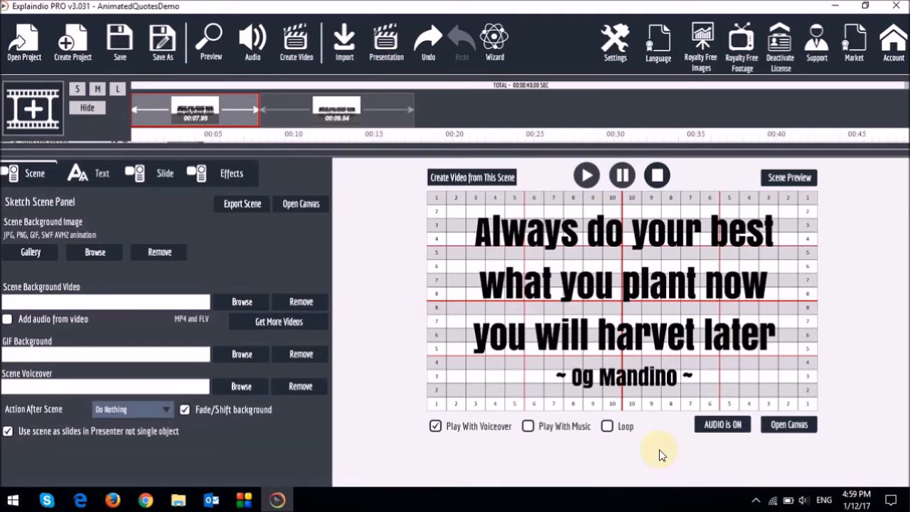
{"action": "mouse_move", "coordinate": [675, 455]}
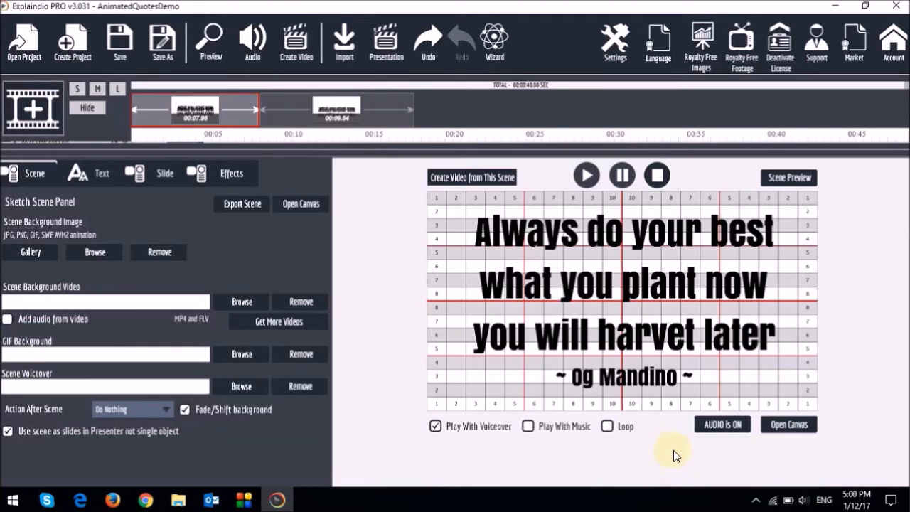
Step: Reopen the canvas, toggle off the numbered grid Paper texture, and close the canvas
{"action": "left_click", "coordinate": [788, 425]}
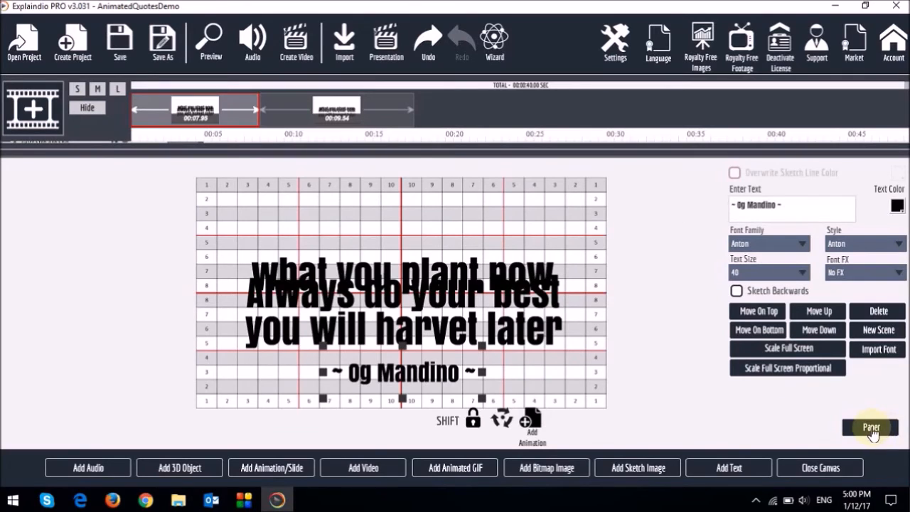
{"action": "left_click", "coordinate": [870, 426]}
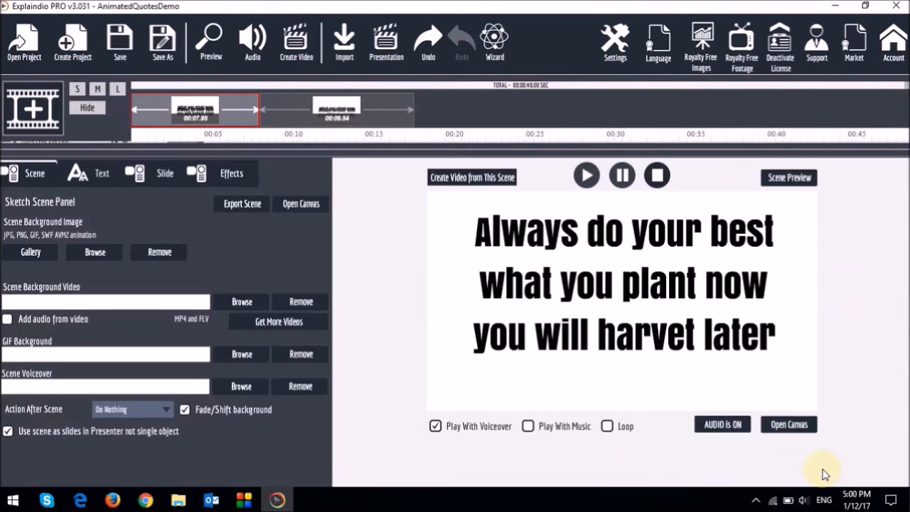
{"action": "left_click", "coordinate": [34, 173]}
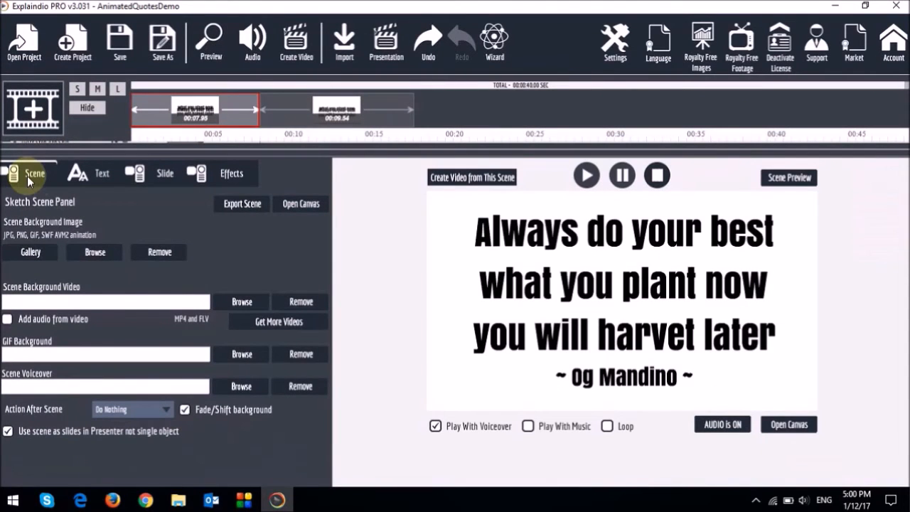
{"action": "mouse_move", "coordinate": [142, 320]}
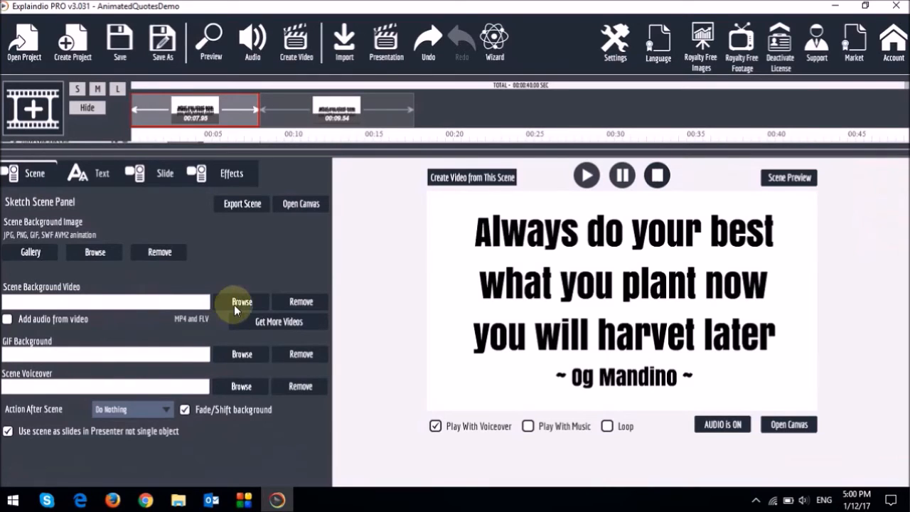
Step: Set HD Animated Background 76 as the scene's background video, then preview the scene
{"action": "left_click", "coordinate": [241, 302]}
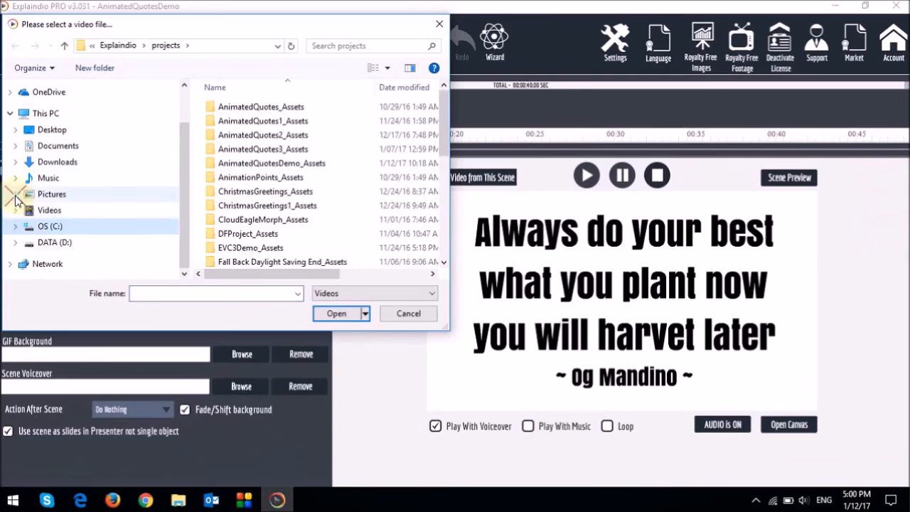
{"action": "left_click", "coordinate": [393, 165]}
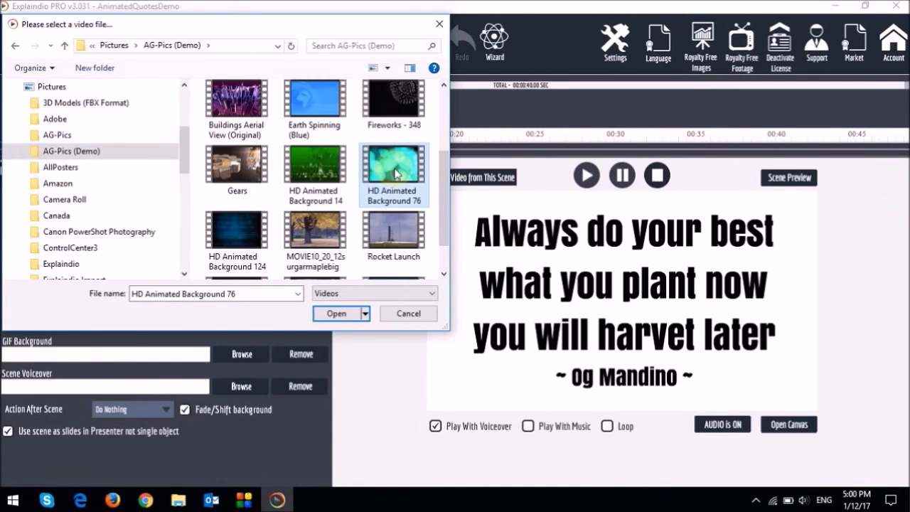
{"action": "left_click", "coordinate": [336, 313]}
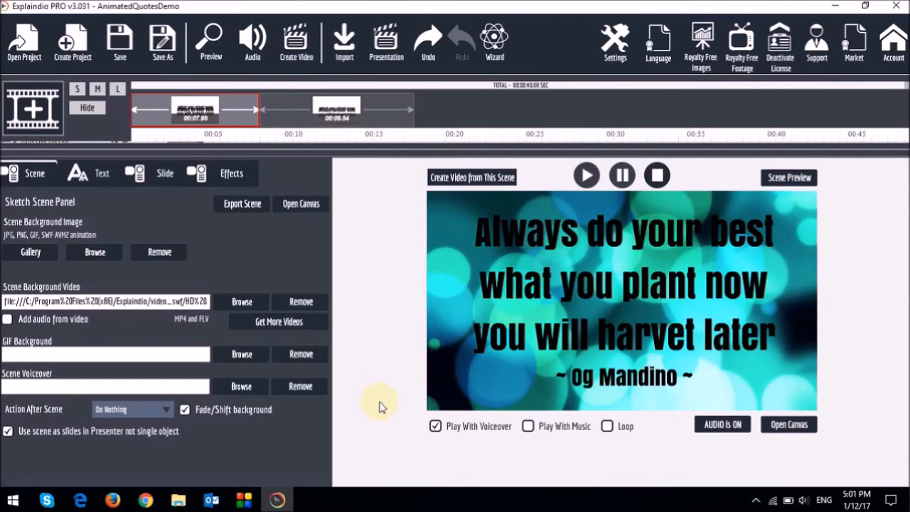
{"action": "mouse_move", "coordinate": [757, 234]}
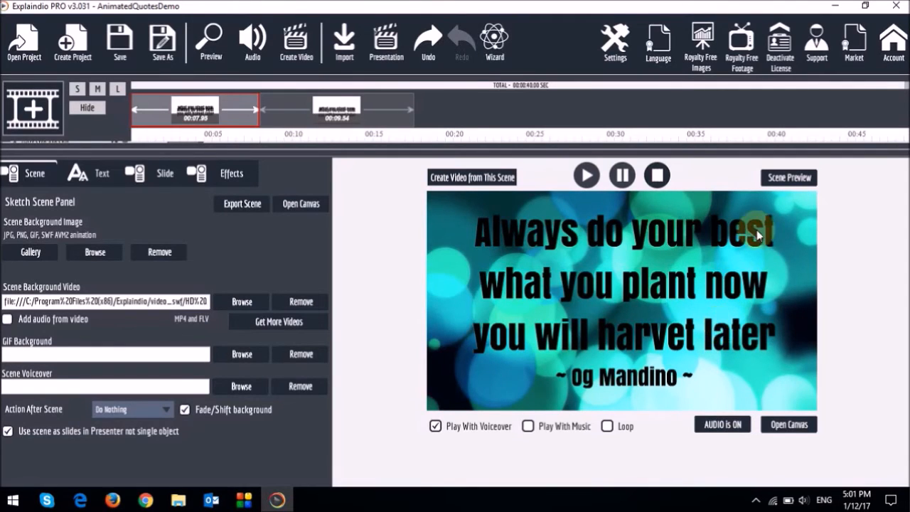
{"action": "left_click", "coordinate": [210, 42]}
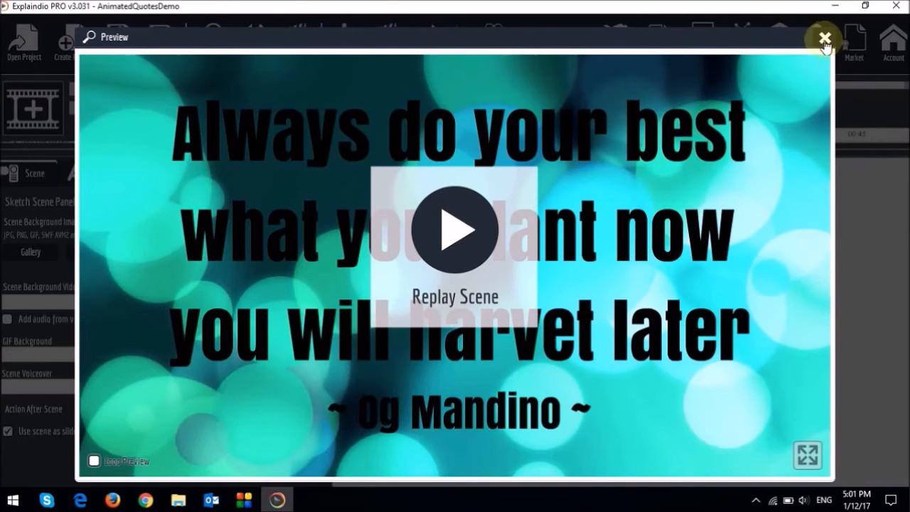
{"action": "left_click", "coordinate": [824, 36]}
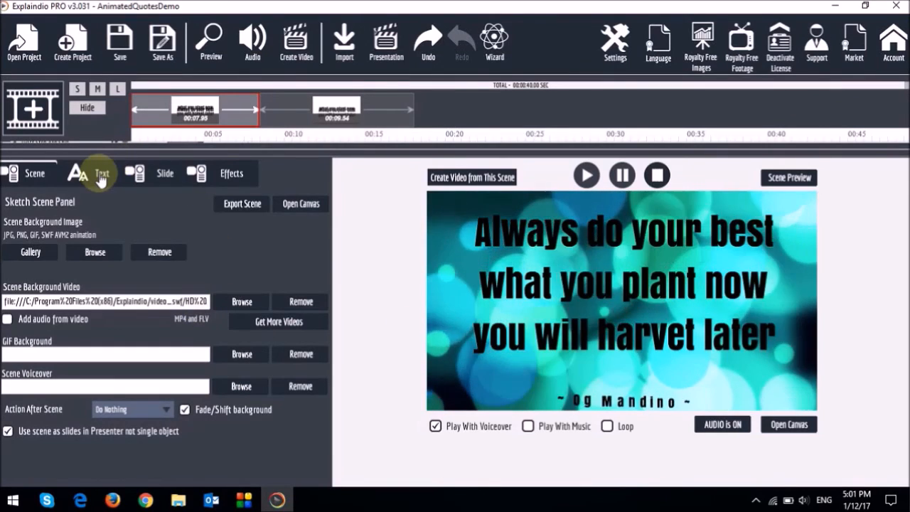
Step: Apply the Light Bloom font effect to the quote, preview, then dismiss the export dialog
{"action": "left_click", "coordinate": [101, 173]}
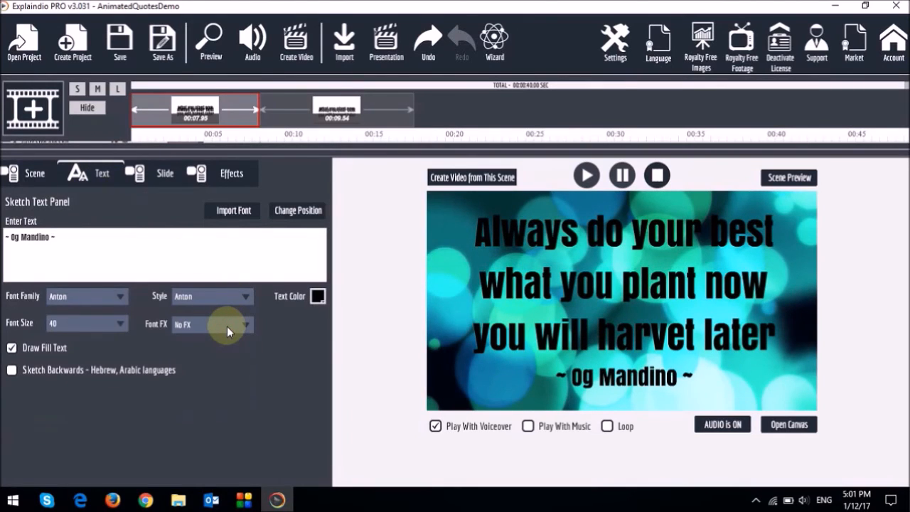
{"action": "left_click", "coordinate": [336, 109]}
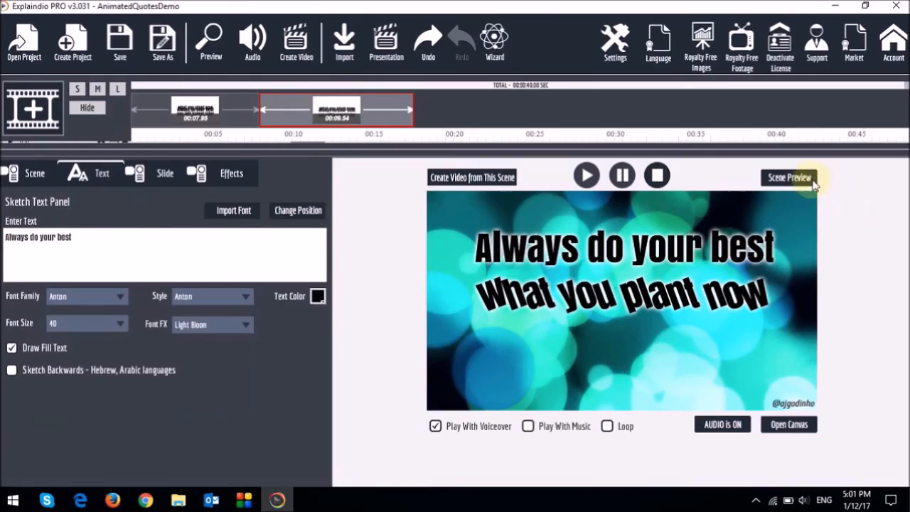
{"action": "left_click", "coordinate": [788, 177]}
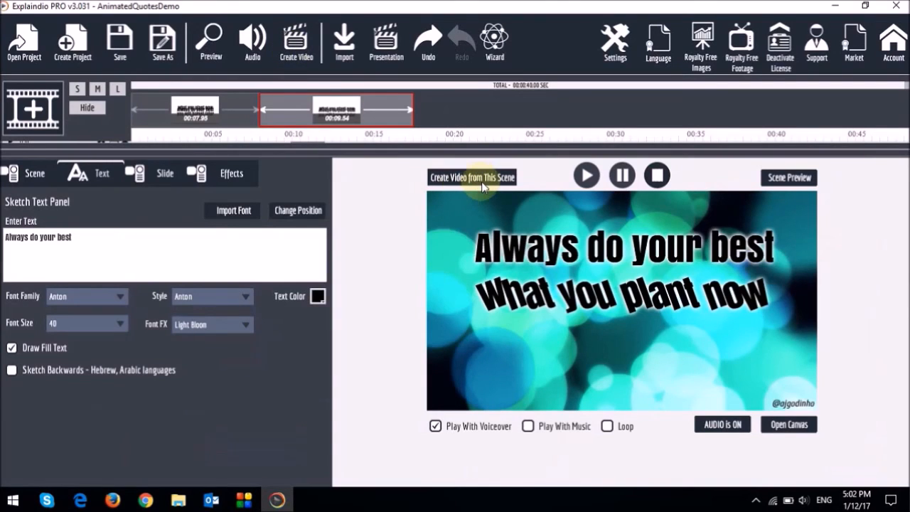
{"action": "left_click", "coordinate": [471, 177]}
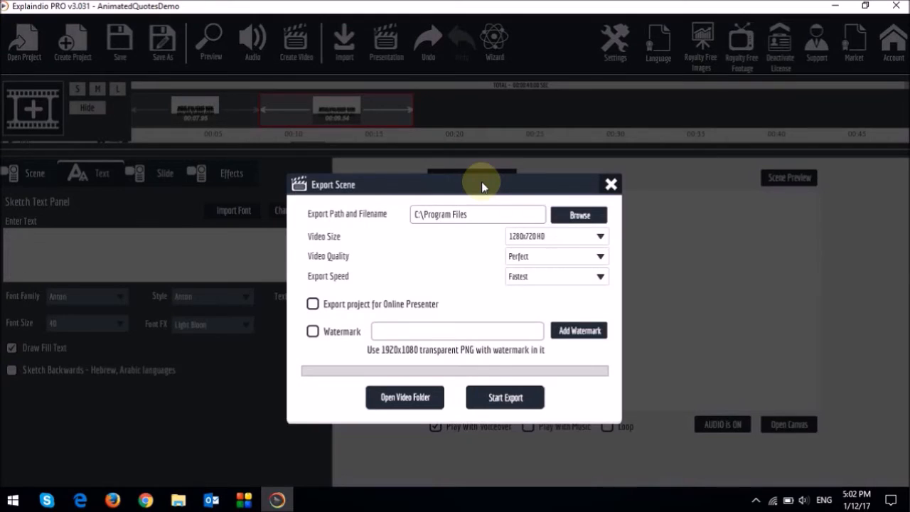
{"action": "left_click", "coordinate": [610, 184]}
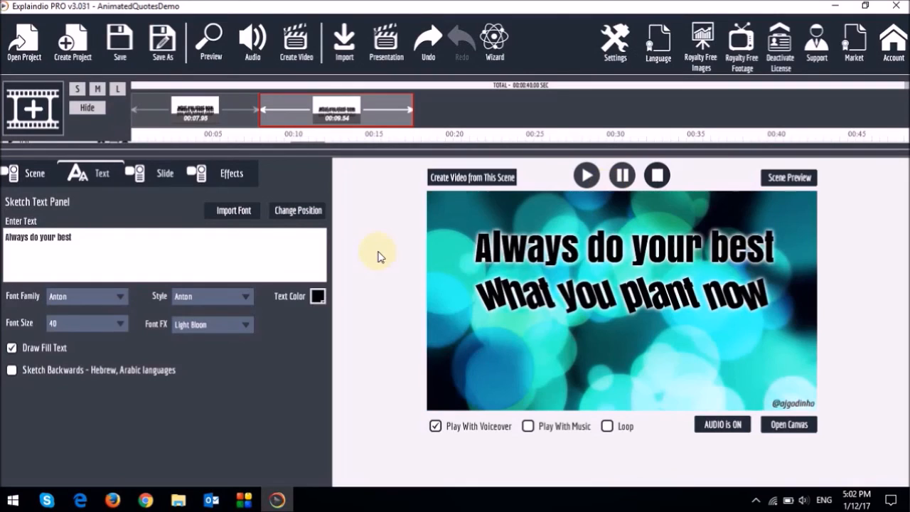